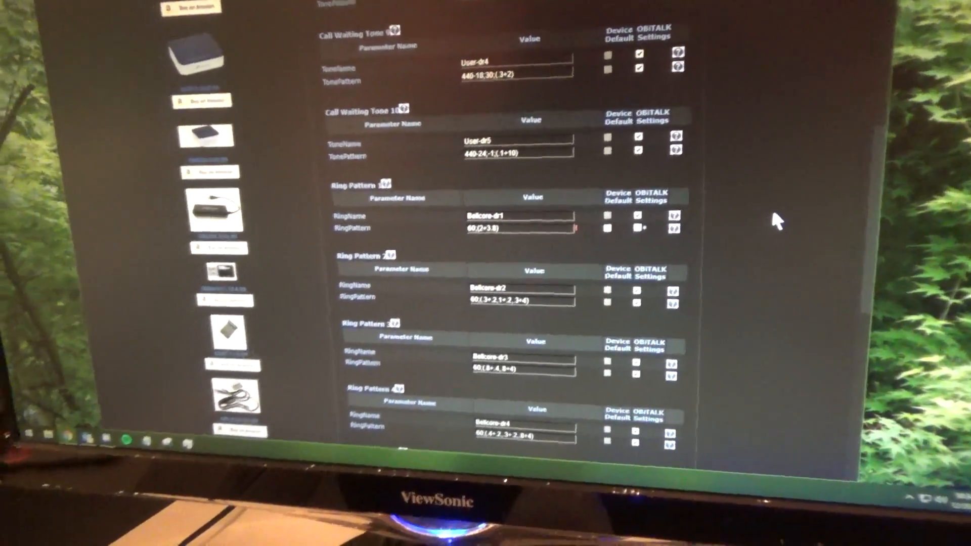
pyautogui.scroll(3)
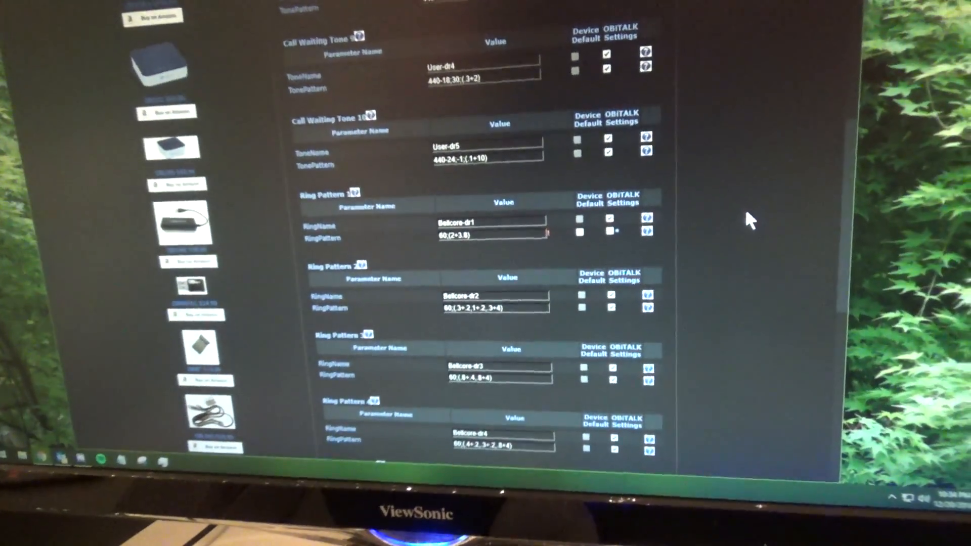
pyautogui.scroll(3)
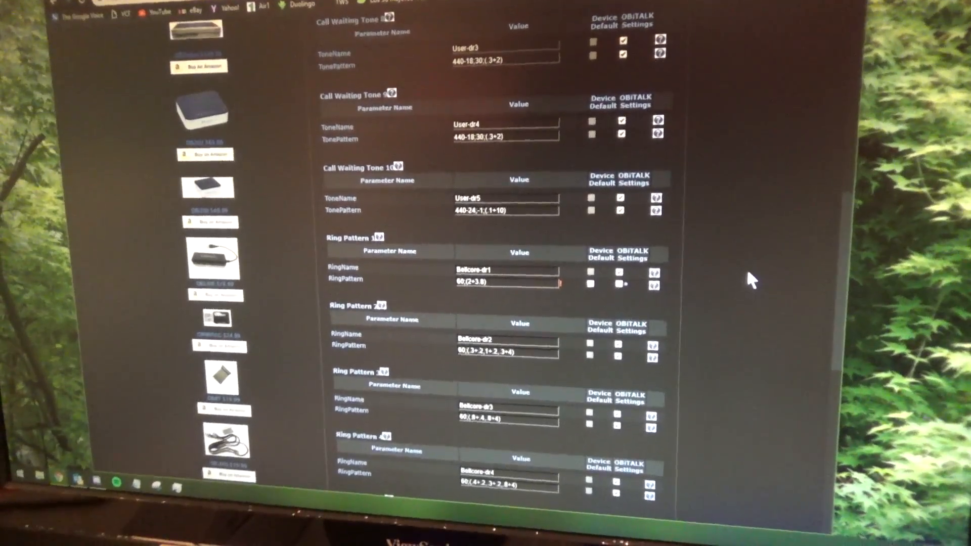
pyautogui.scroll(3)
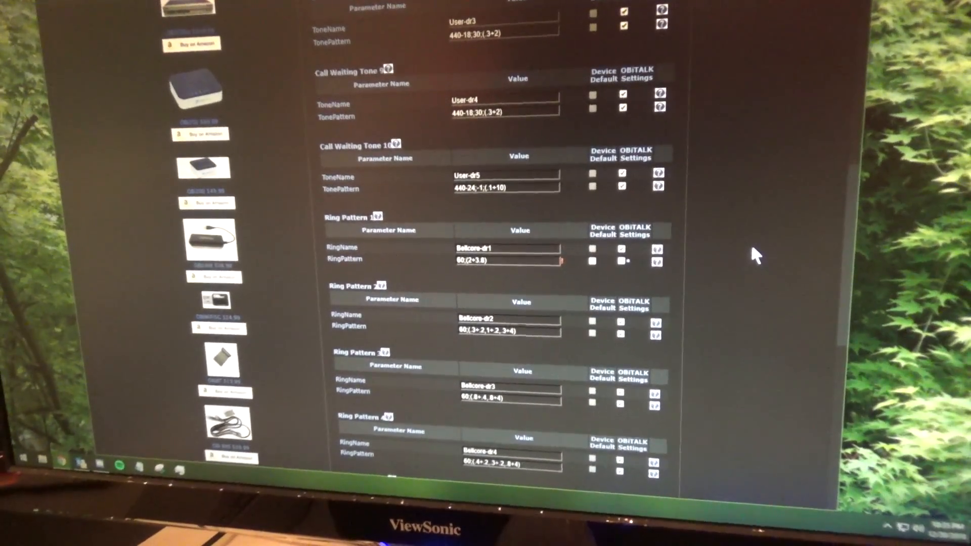
pyautogui.scroll(3)
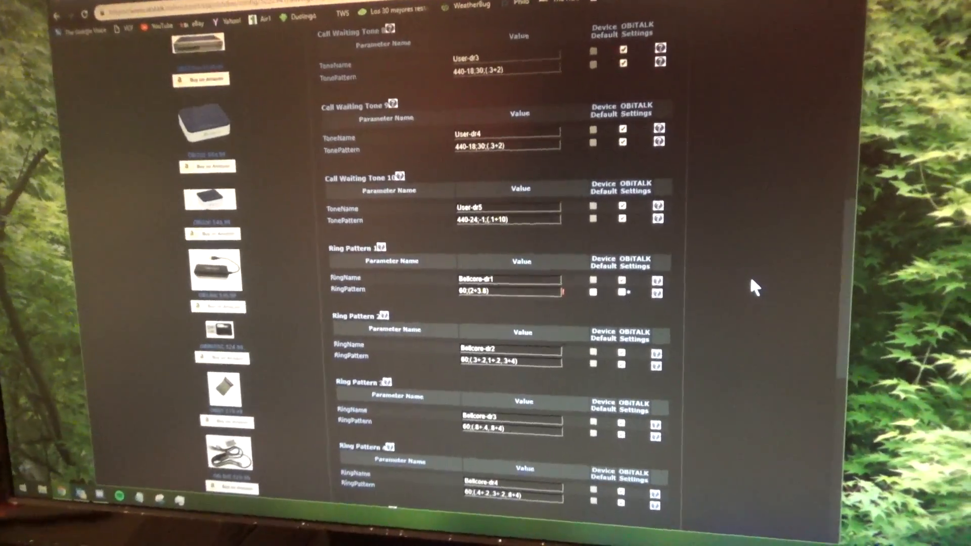
pyautogui.scroll(-3)
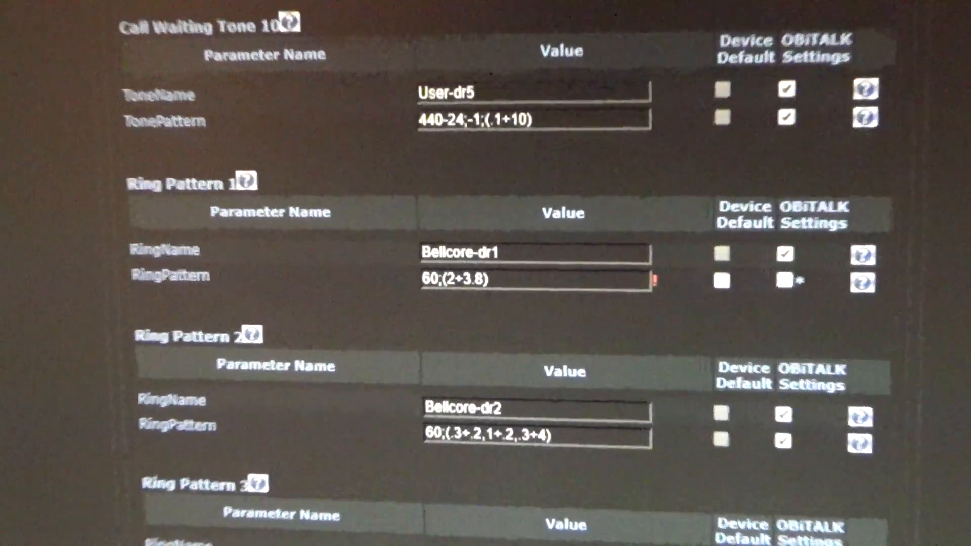
pyautogui.scroll(-3)
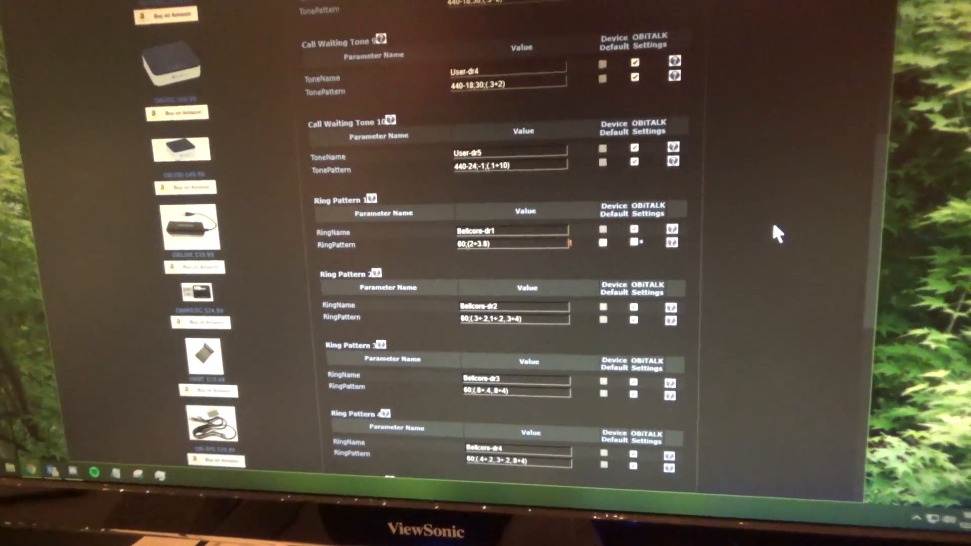
pyautogui.scroll(3)
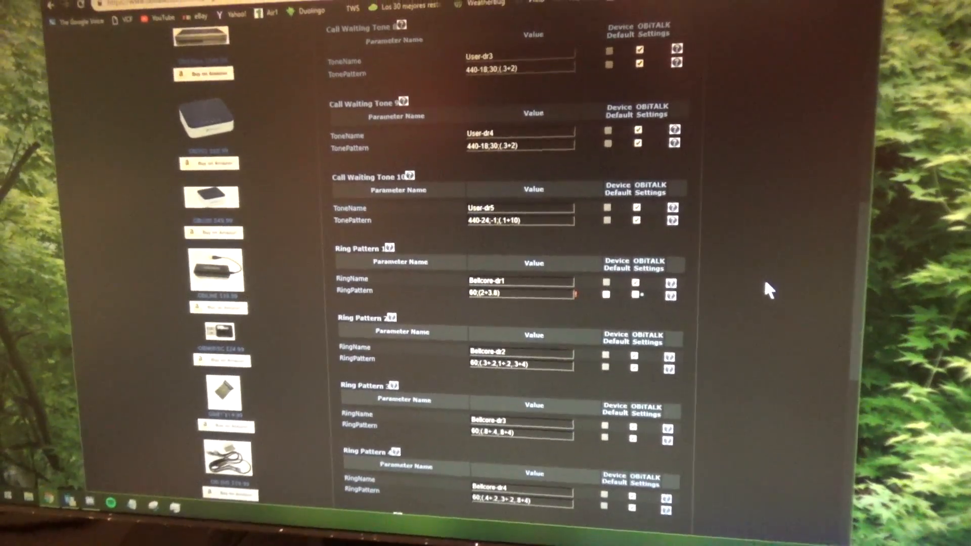